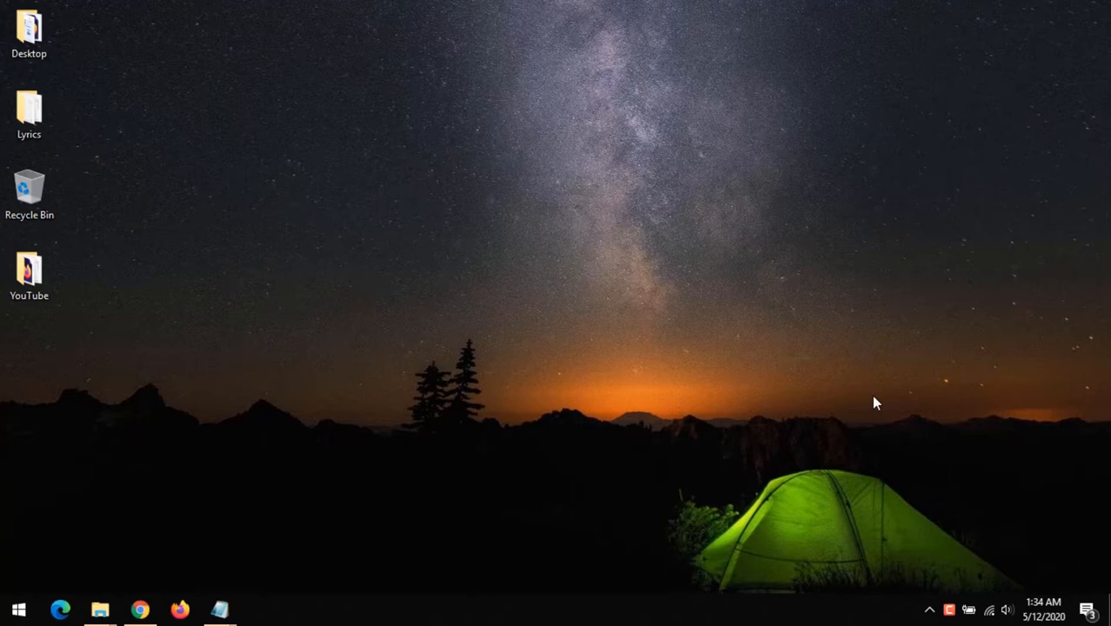
{"action": "mouse_move", "coordinate": [136, 551]}
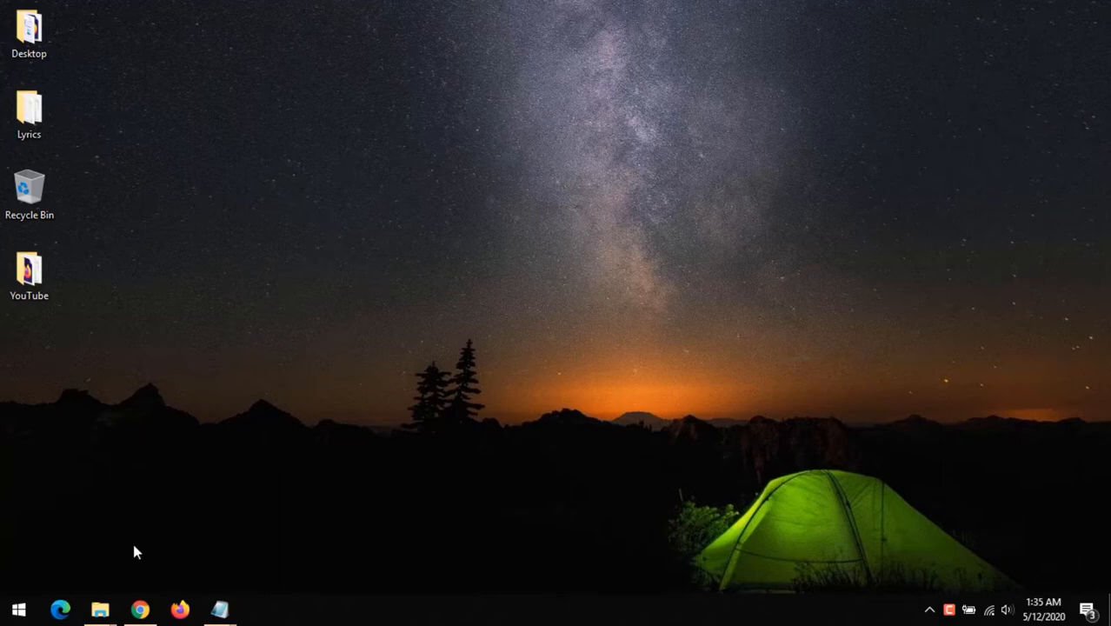
Play the Spectral .mp4 from D:\MOVIES\spectral in VLC via File Explorer.
{"action": "left_click", "coordinate": [100, 608]}
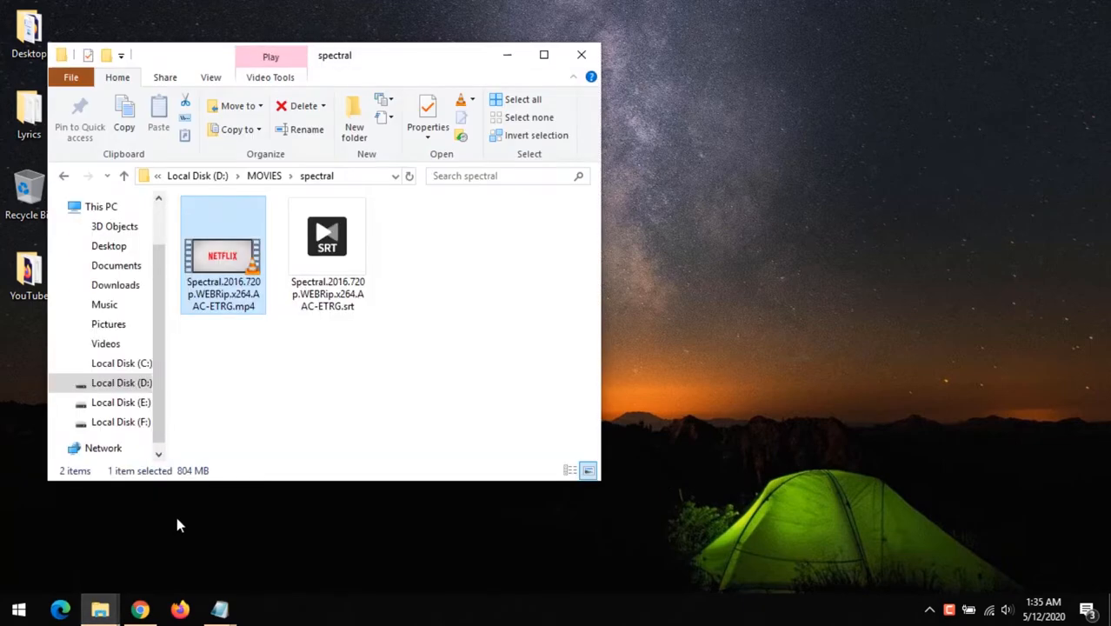
{"action": "double_click", "coordinate": [223, 237]}
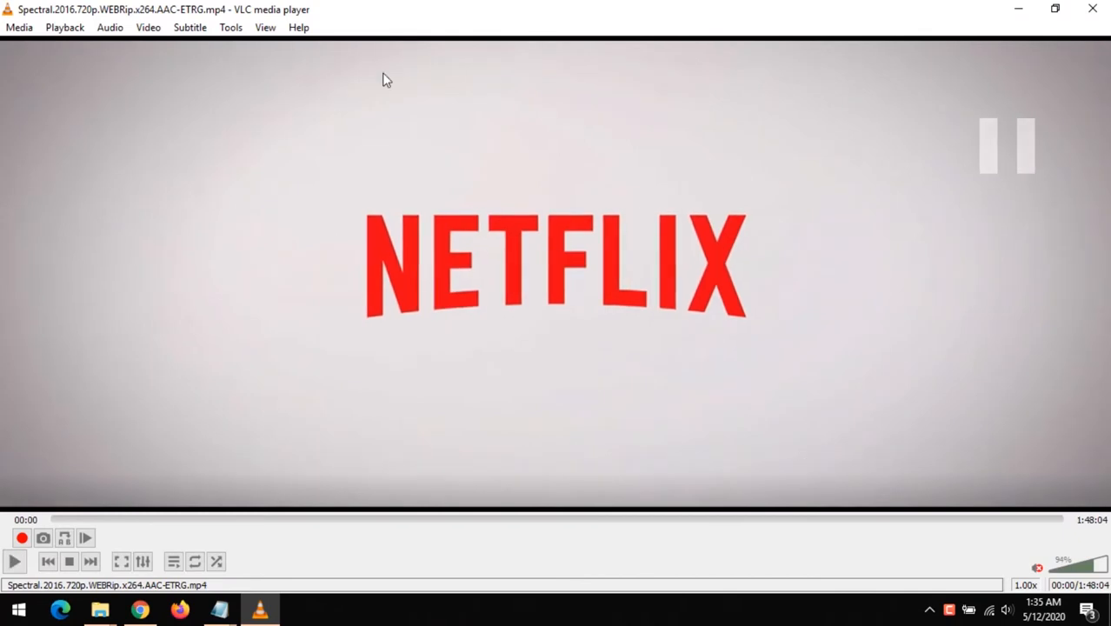
Load the Spectral .srt subtitle file so captions show over the movie.
{"action": "left_click", "coordinate": [190, 27]}
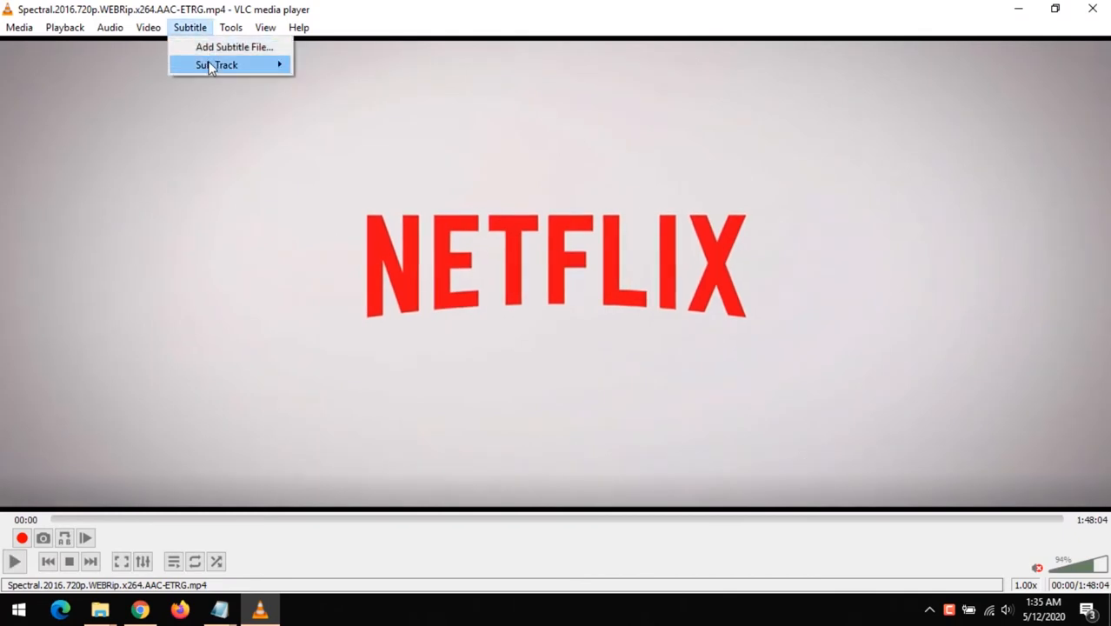
{"action": "left_click", "coordinate": [233, 47]}
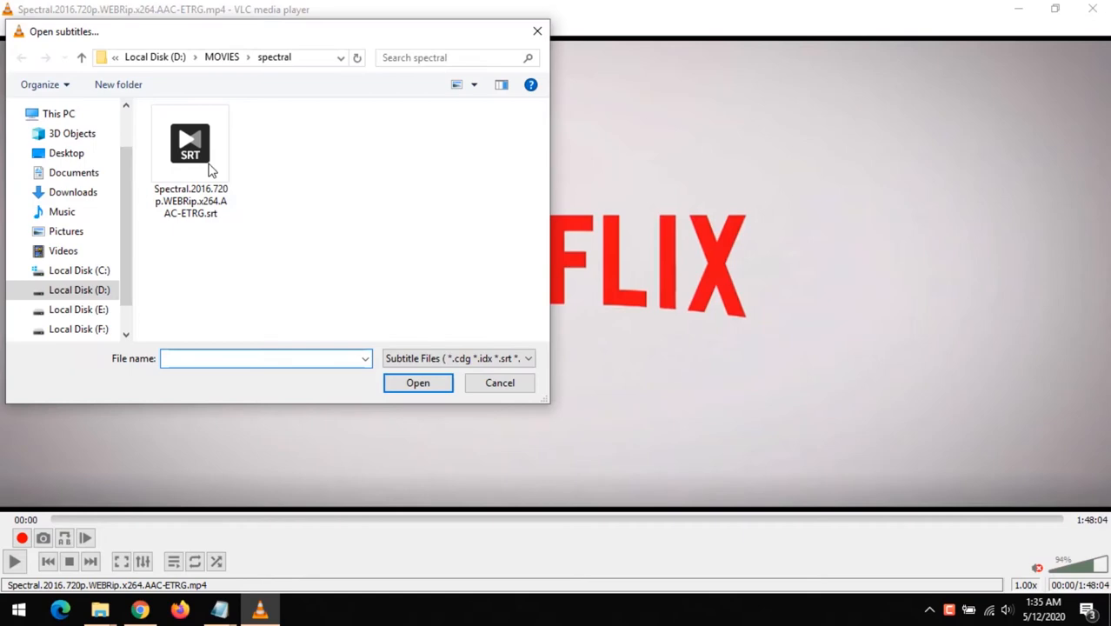
{"action": "left_click", "coordinate": [499, 383]}
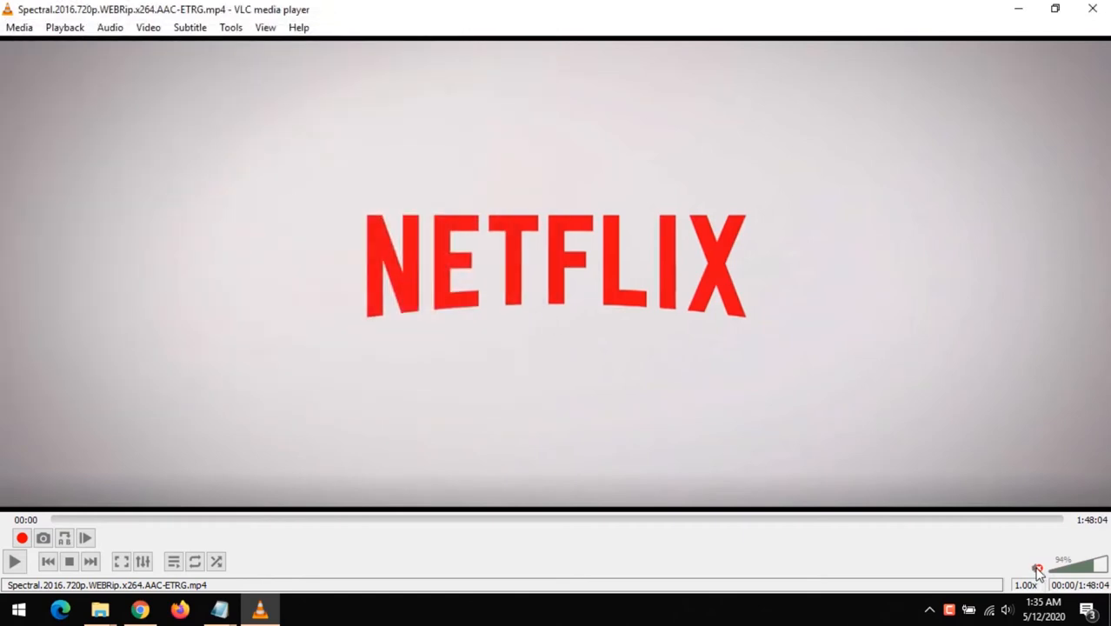
{"action": "mouse_move", "coordinate": [118, 525]}
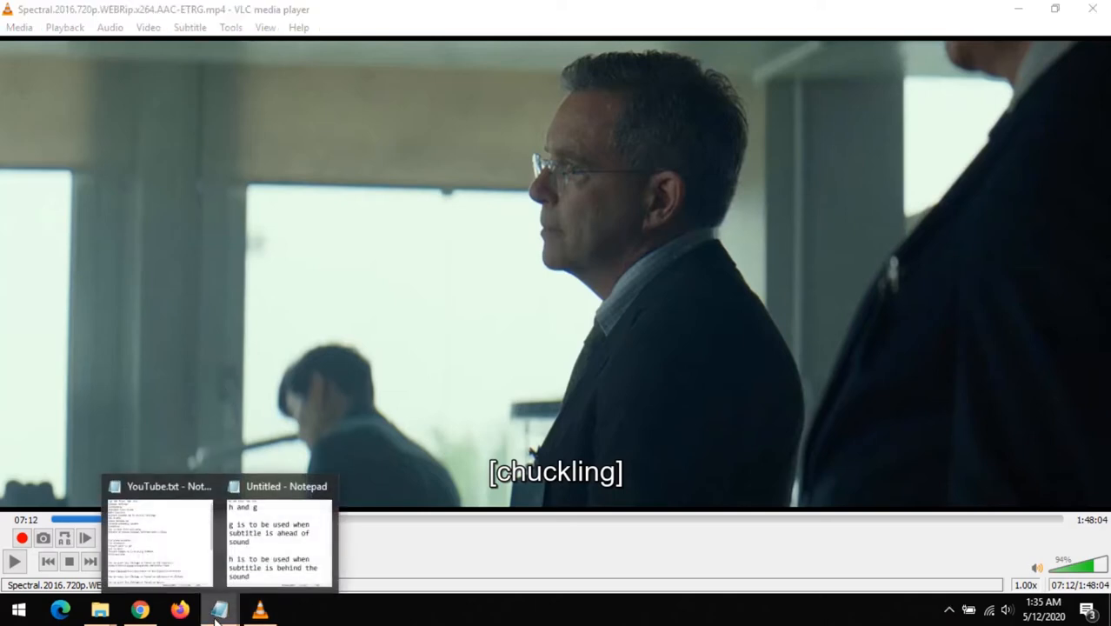
In the Notepad note, insert "or audio" right after the word "sound".
{"action": "left_click", "coordinate": [277, 540]}
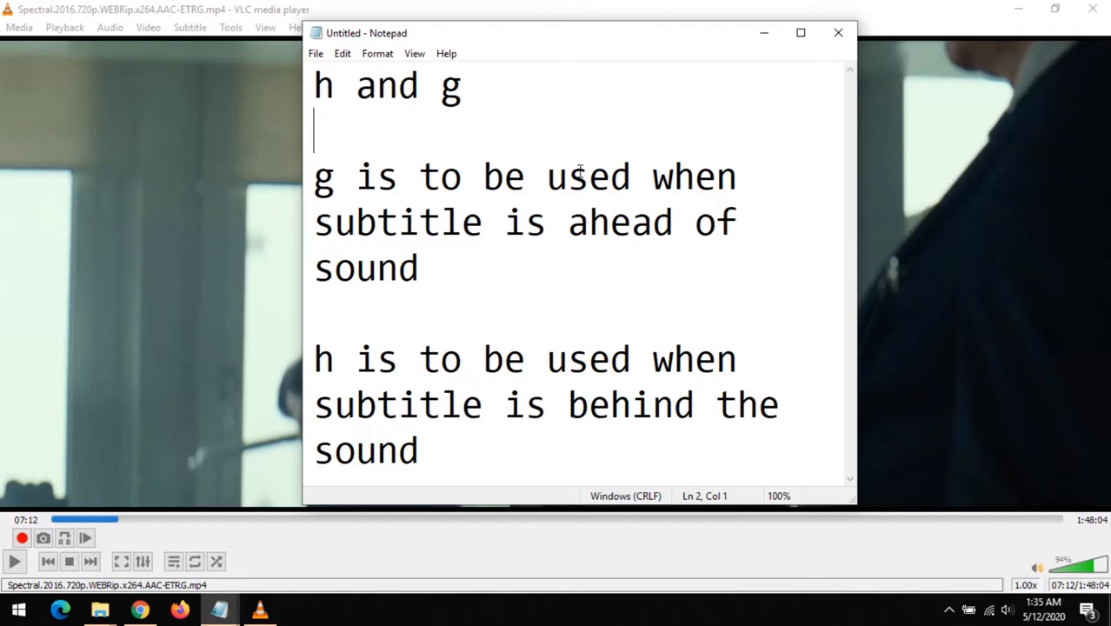
{"action": "left_click", "coordinate": [421, 267]}
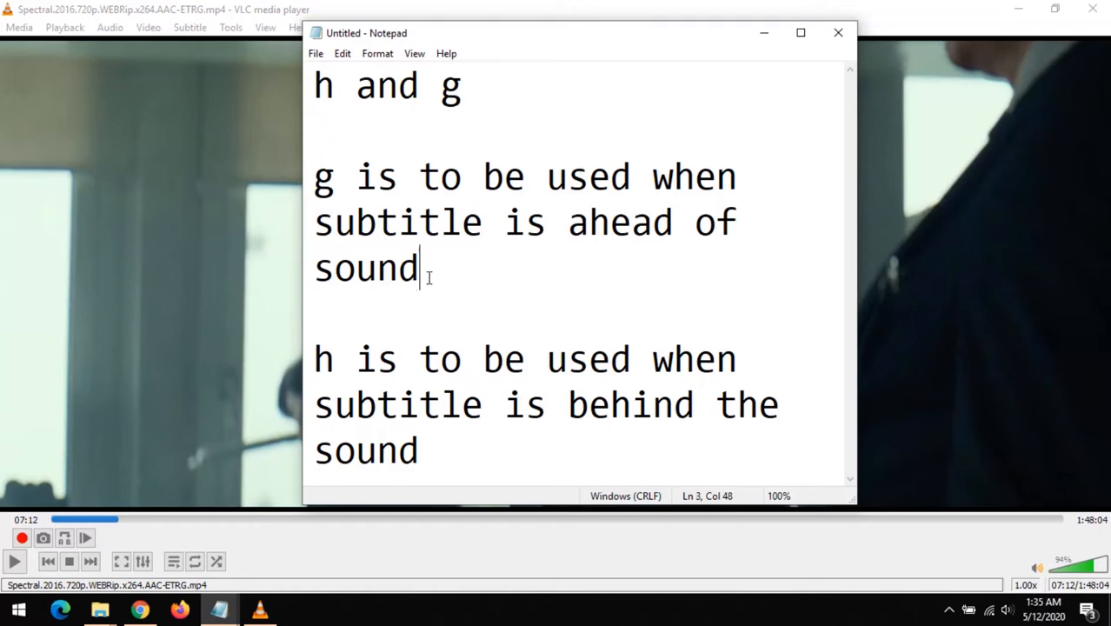
{"action": "type", "text": "or audio"}
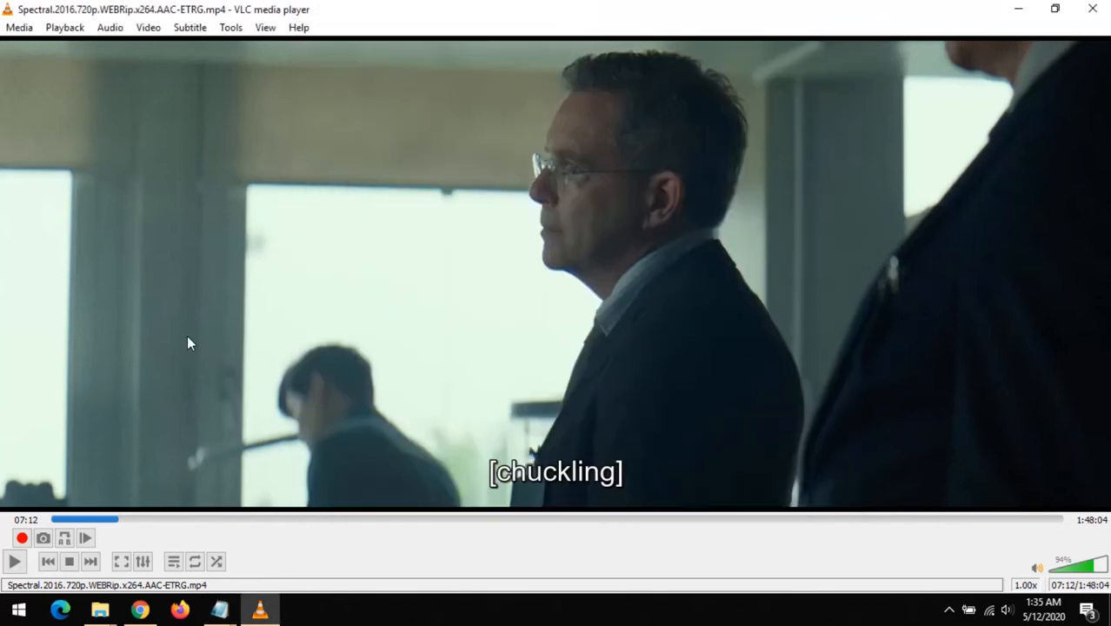
Resume playback, shift subtitle delay to -50 ms, and bring Notepad forward.
{"action": "key", "text": "h"}
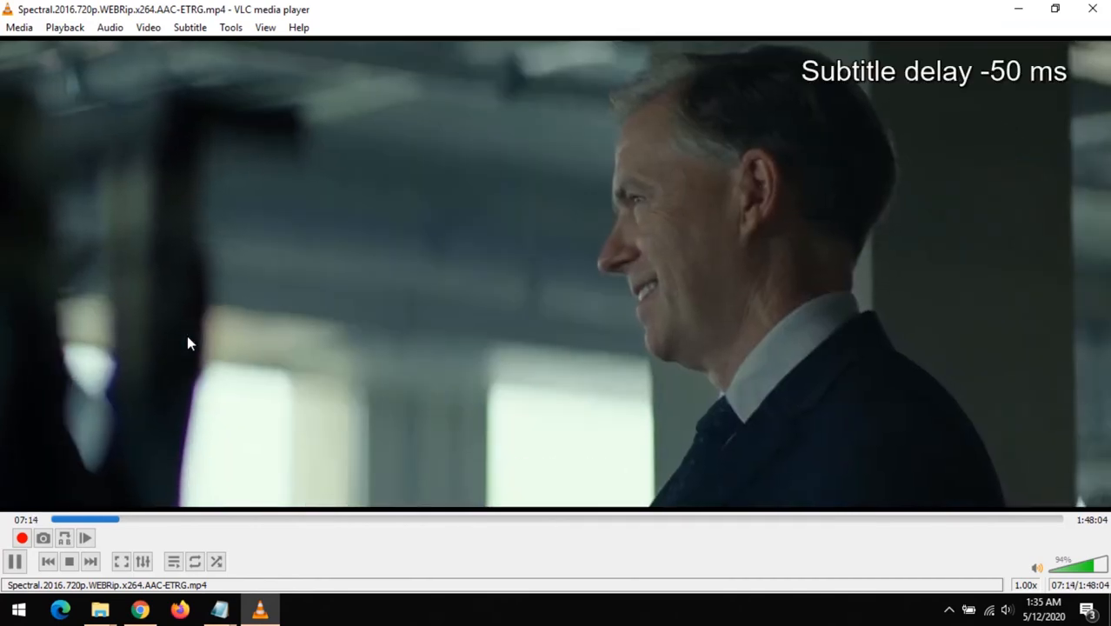
{"action": "key", "text": "h"}
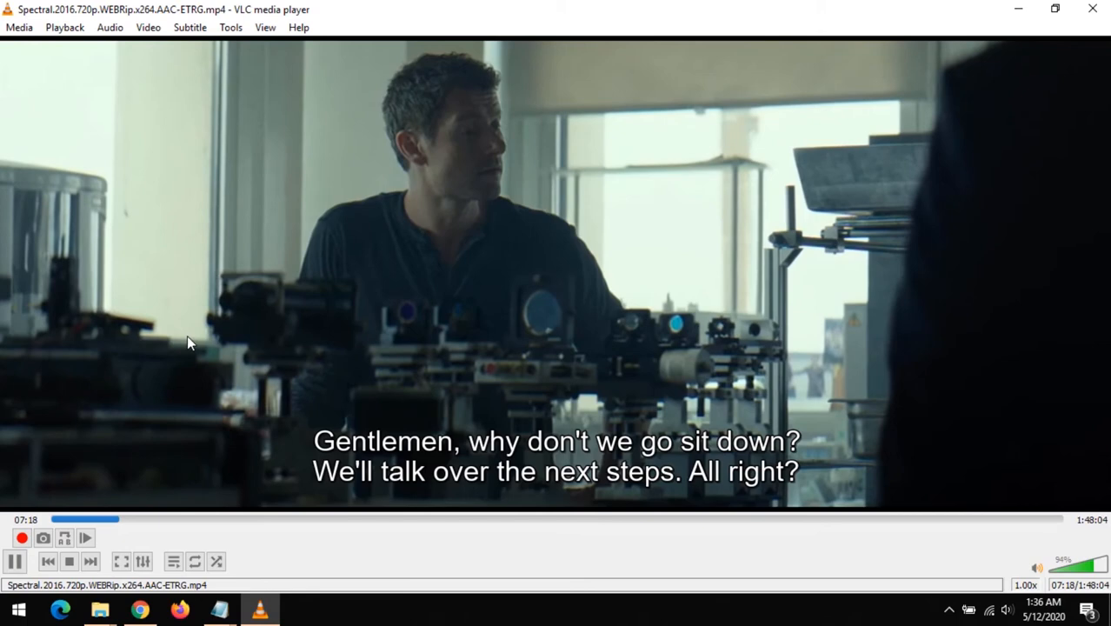
{"action": "left_click", "coordinate": [14, 560]}
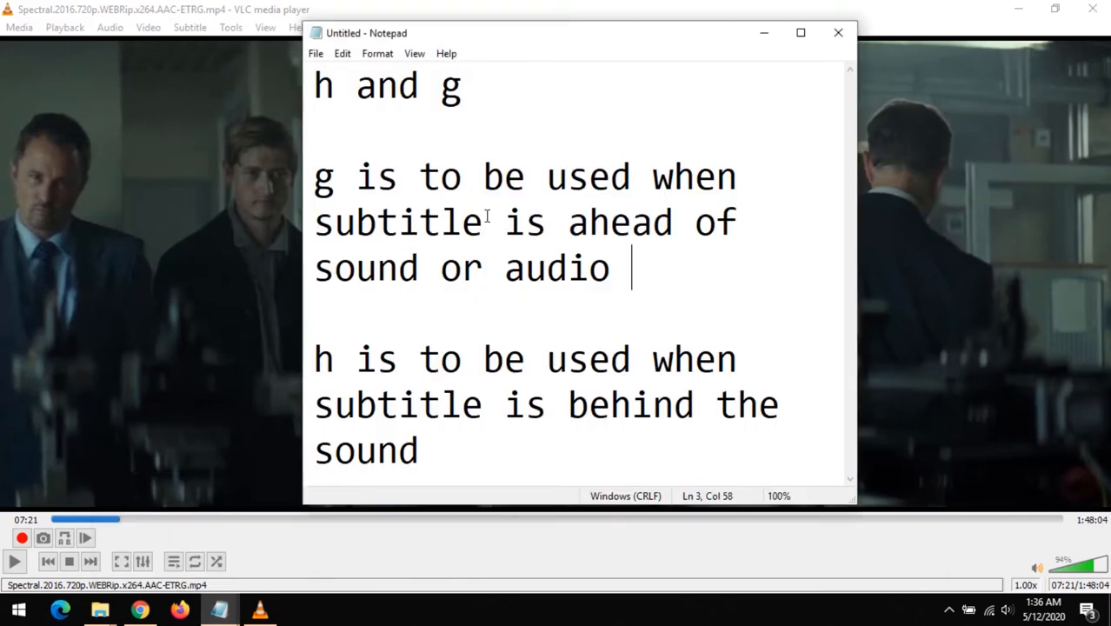
{"action": "mouse_move", "coordinate": [412, 287]}
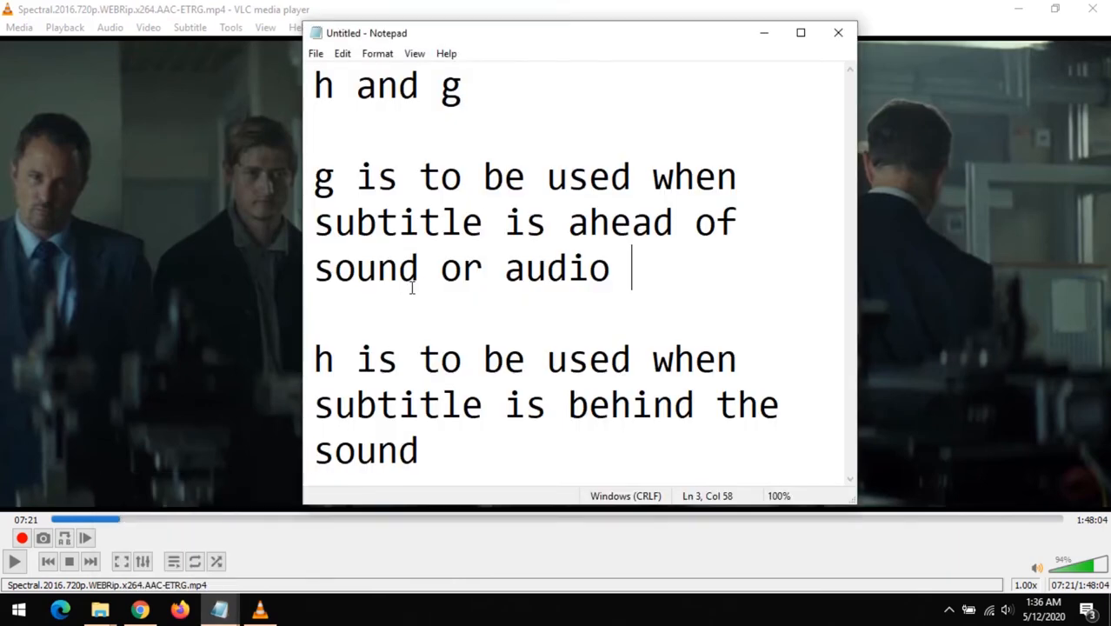